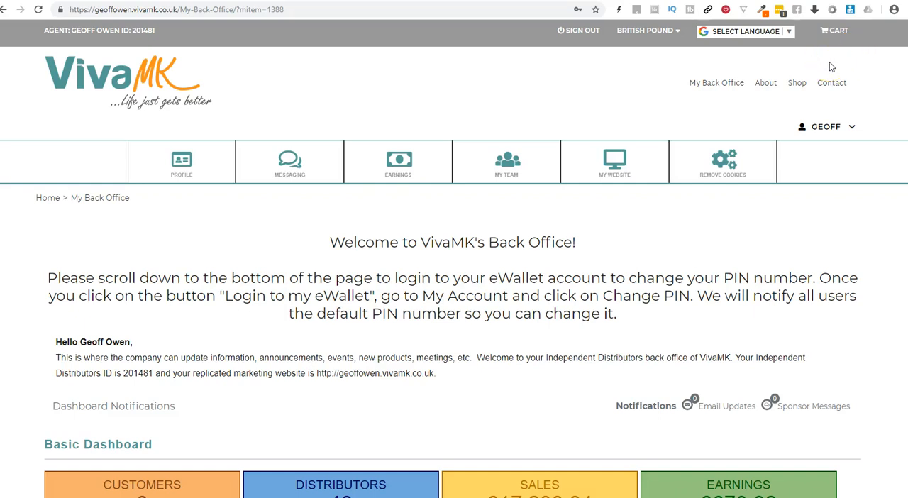
mouse_move(866, 77)
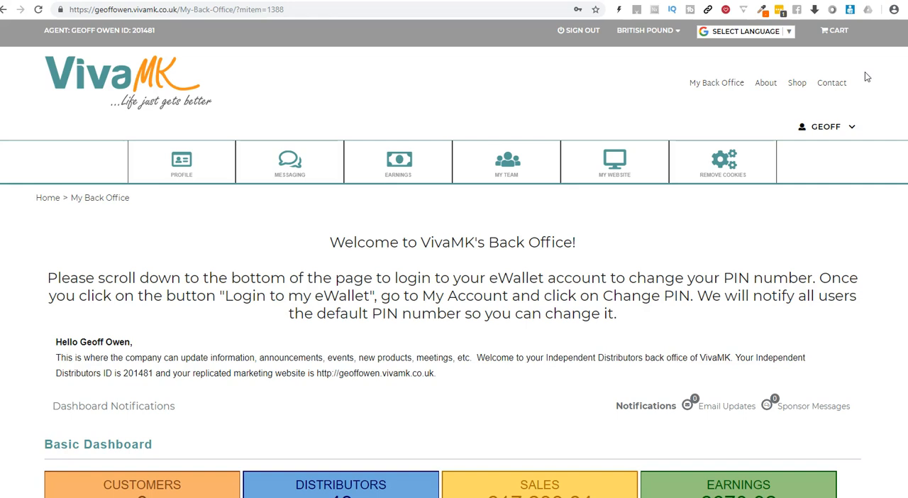
mouse_move(716, 83)
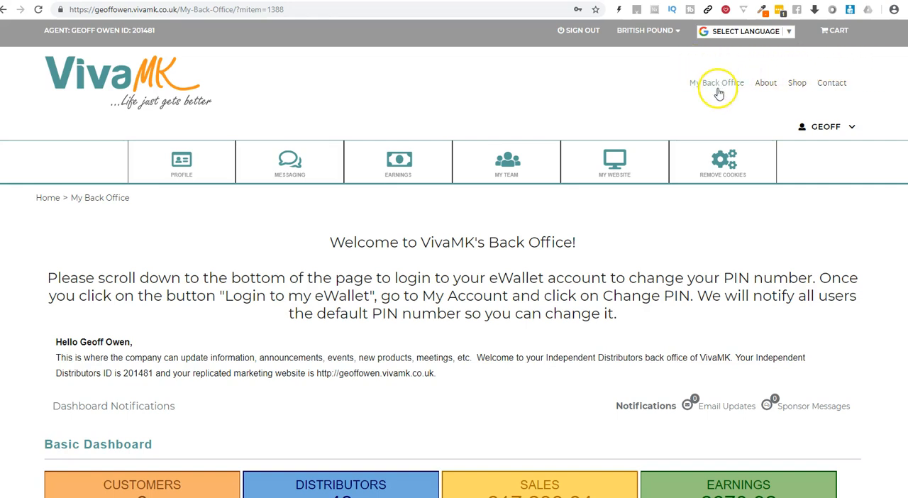
mouse_move(869, 71)
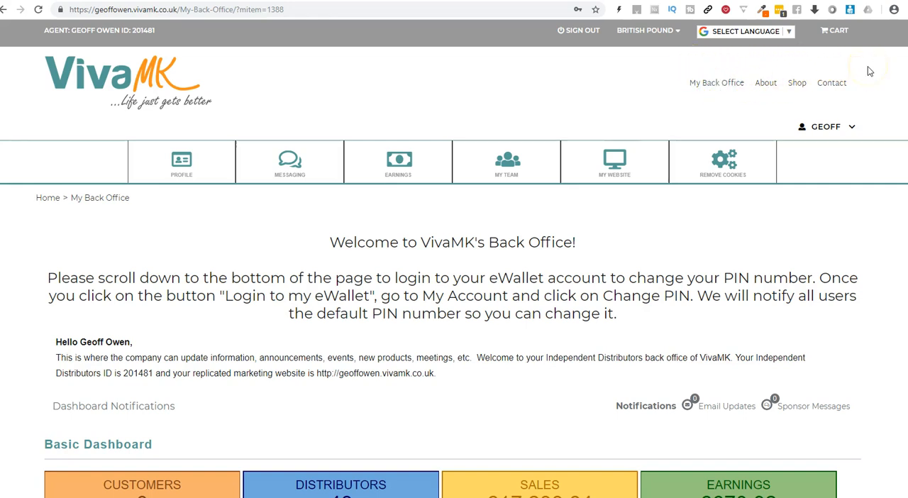
Step: Scroll to the eWallet Sign In section and log in to the eWallet account
scroll(down, 3)
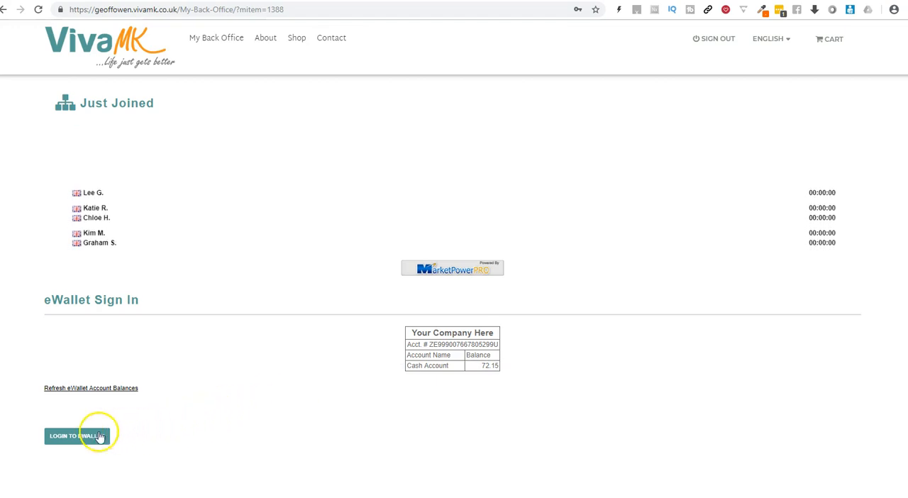
click(80, 436)
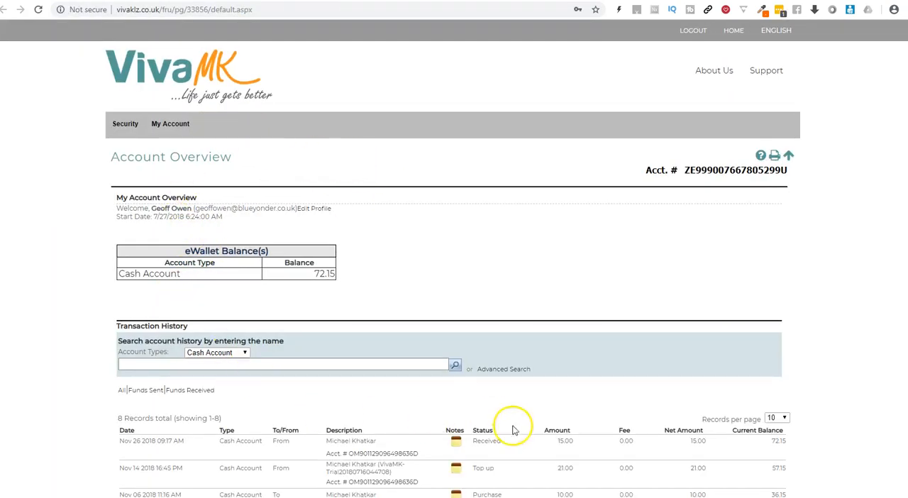
mouse_move(139, 175)
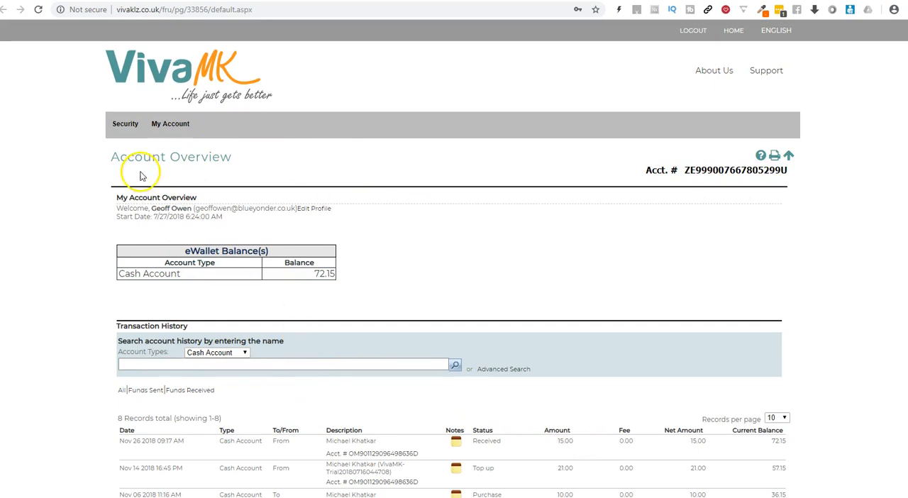
mouse_move(267, 364)
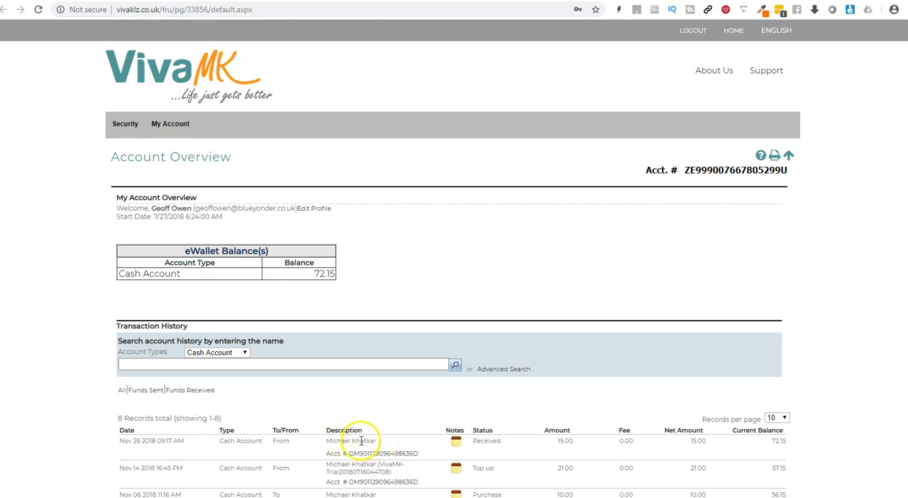
mouse_move(198, 230)
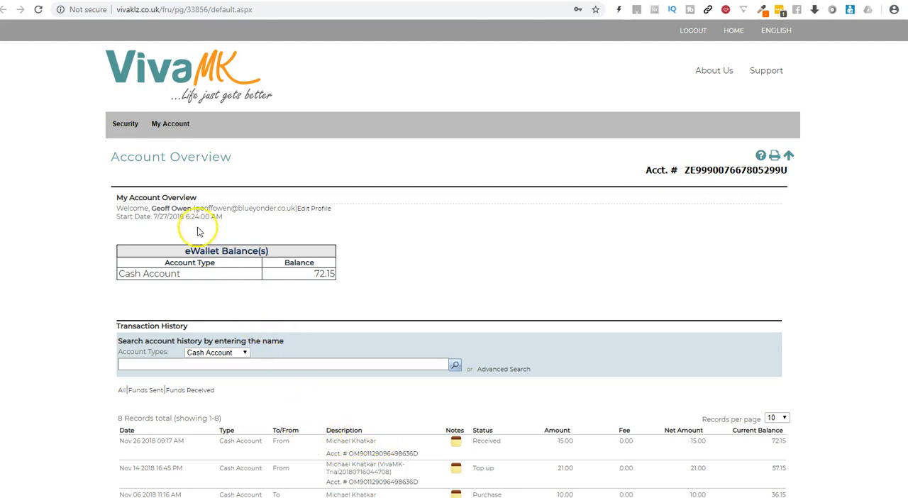
Step: Open the Member Profile page from the My Account menu
click(170, 124)
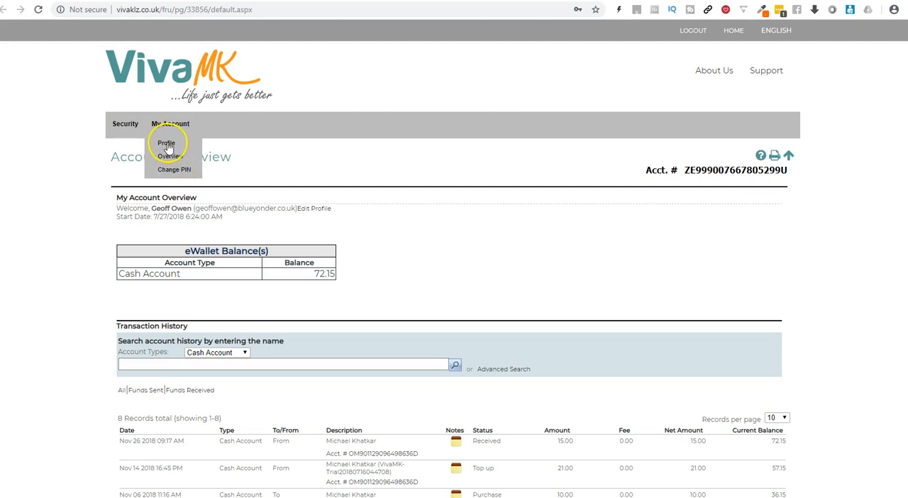
click(166, 143)
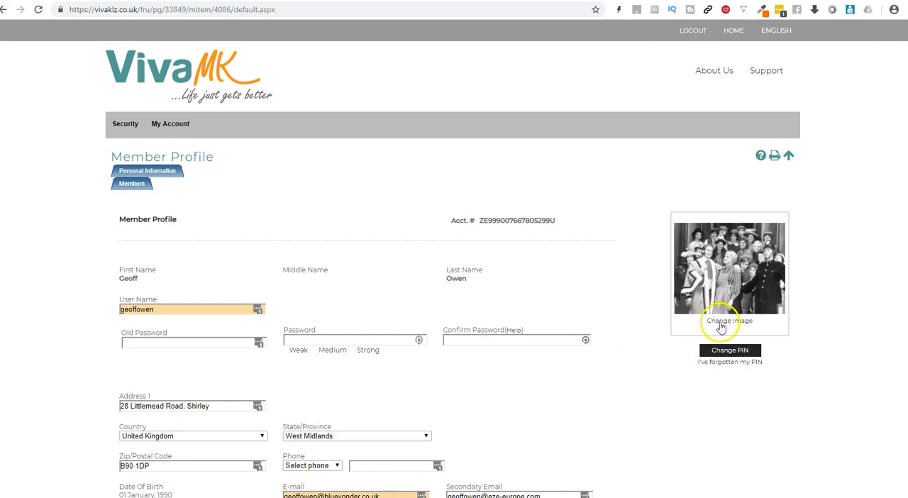
mouse_move(728, 327)
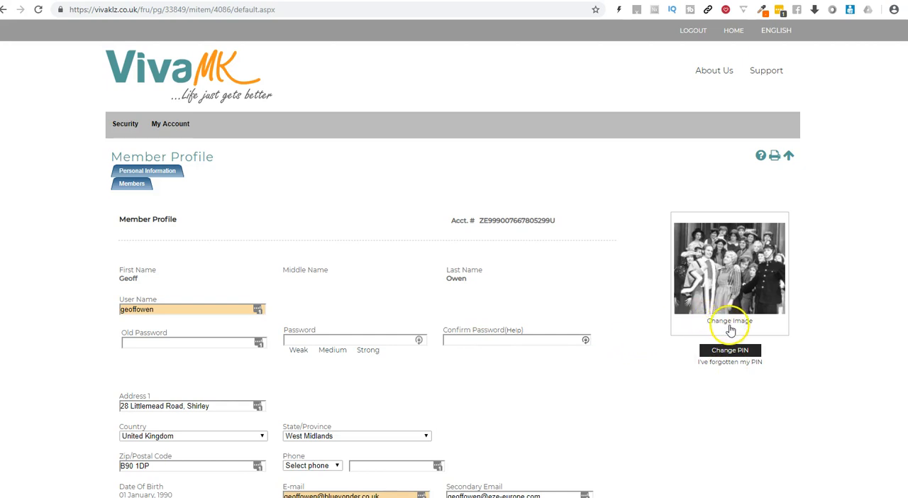
mouse_move(729, 325)
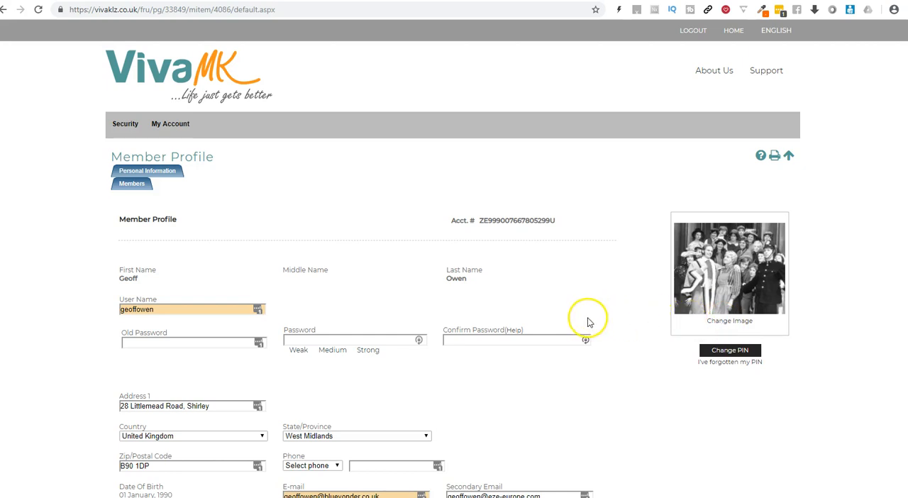
mouse_move(904, 130)
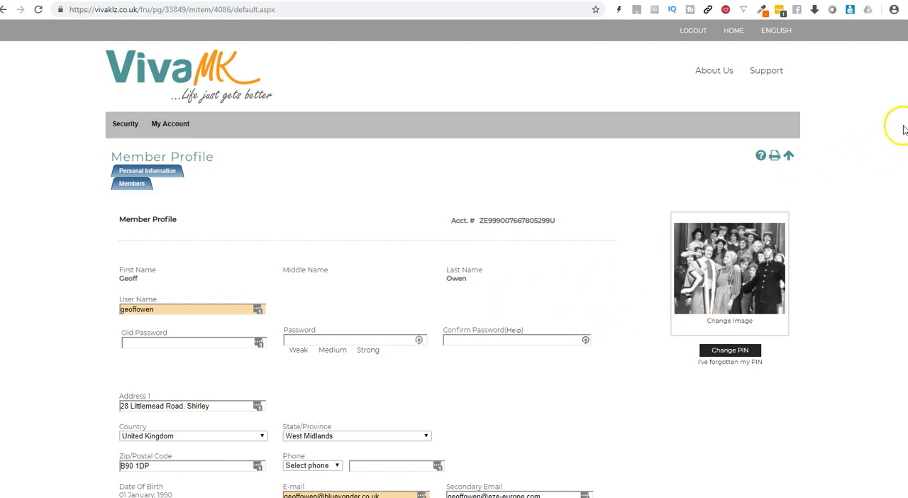
Step: Choose Home Phone as the profile's phone type and save the member profile
scroll(down, 3)
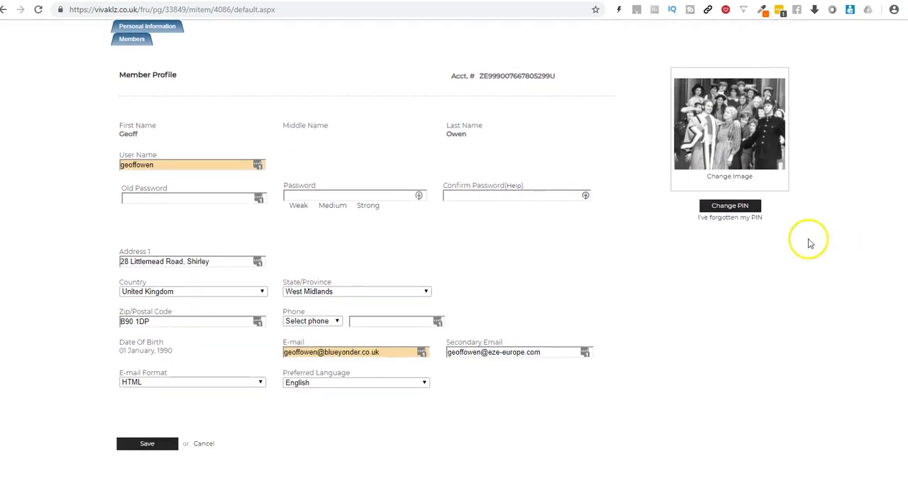
click(312, 320)
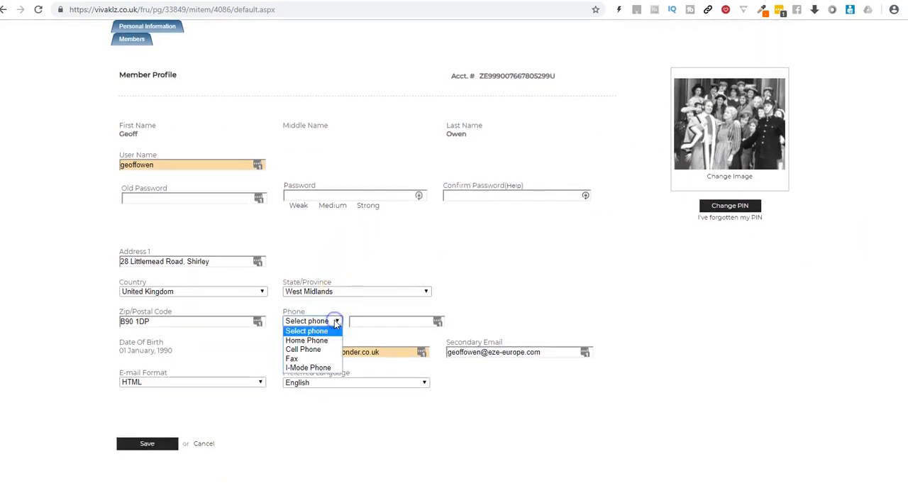
click(307, 341)
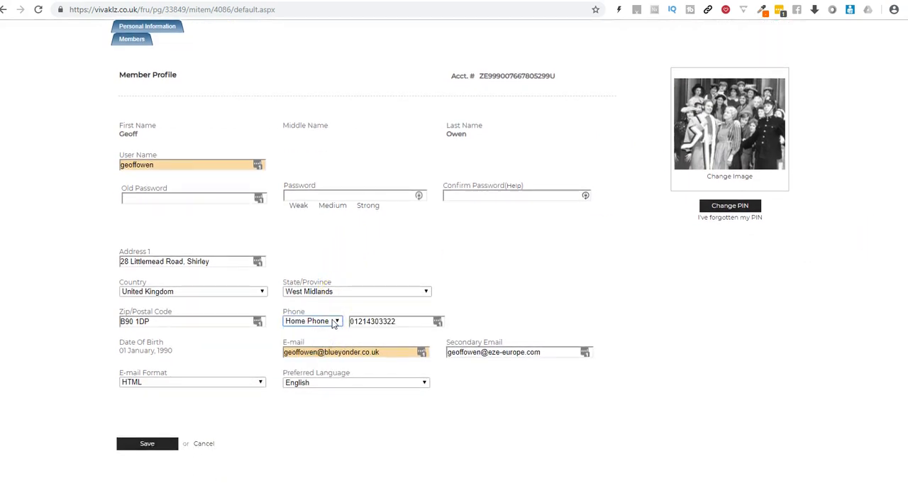
click(312, 320)
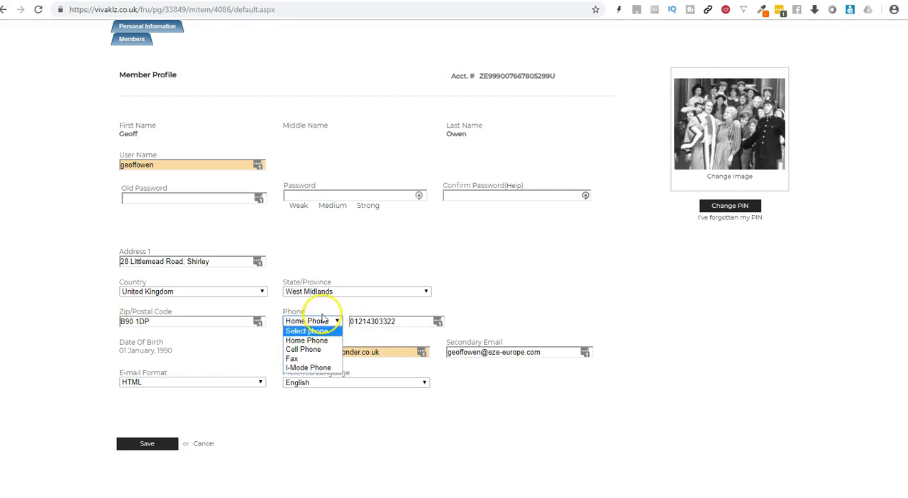
click(307, 340)
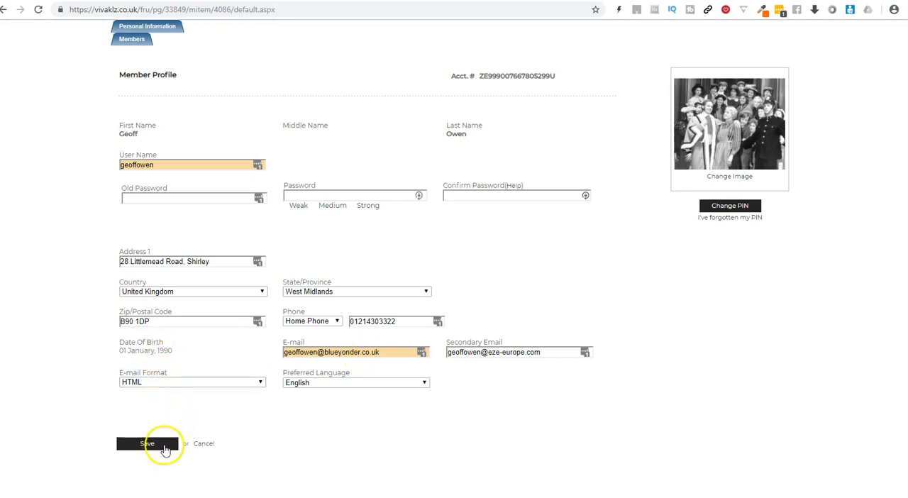
click(148, 443)
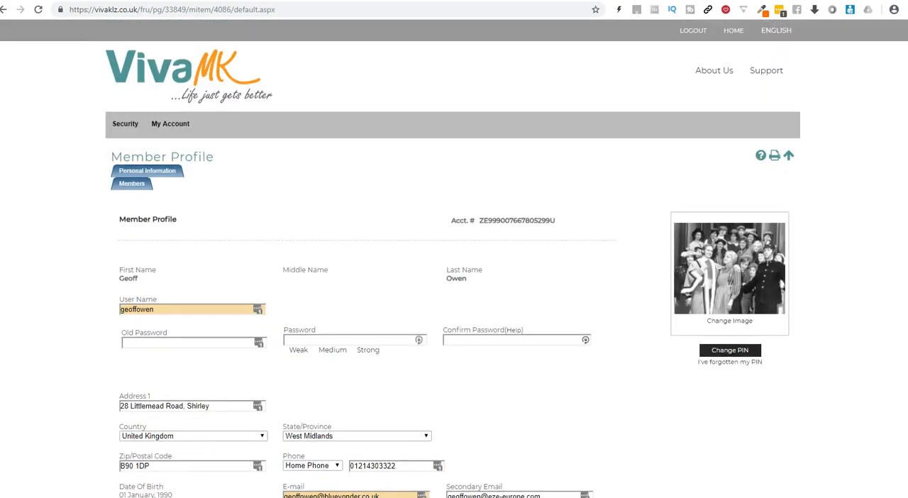